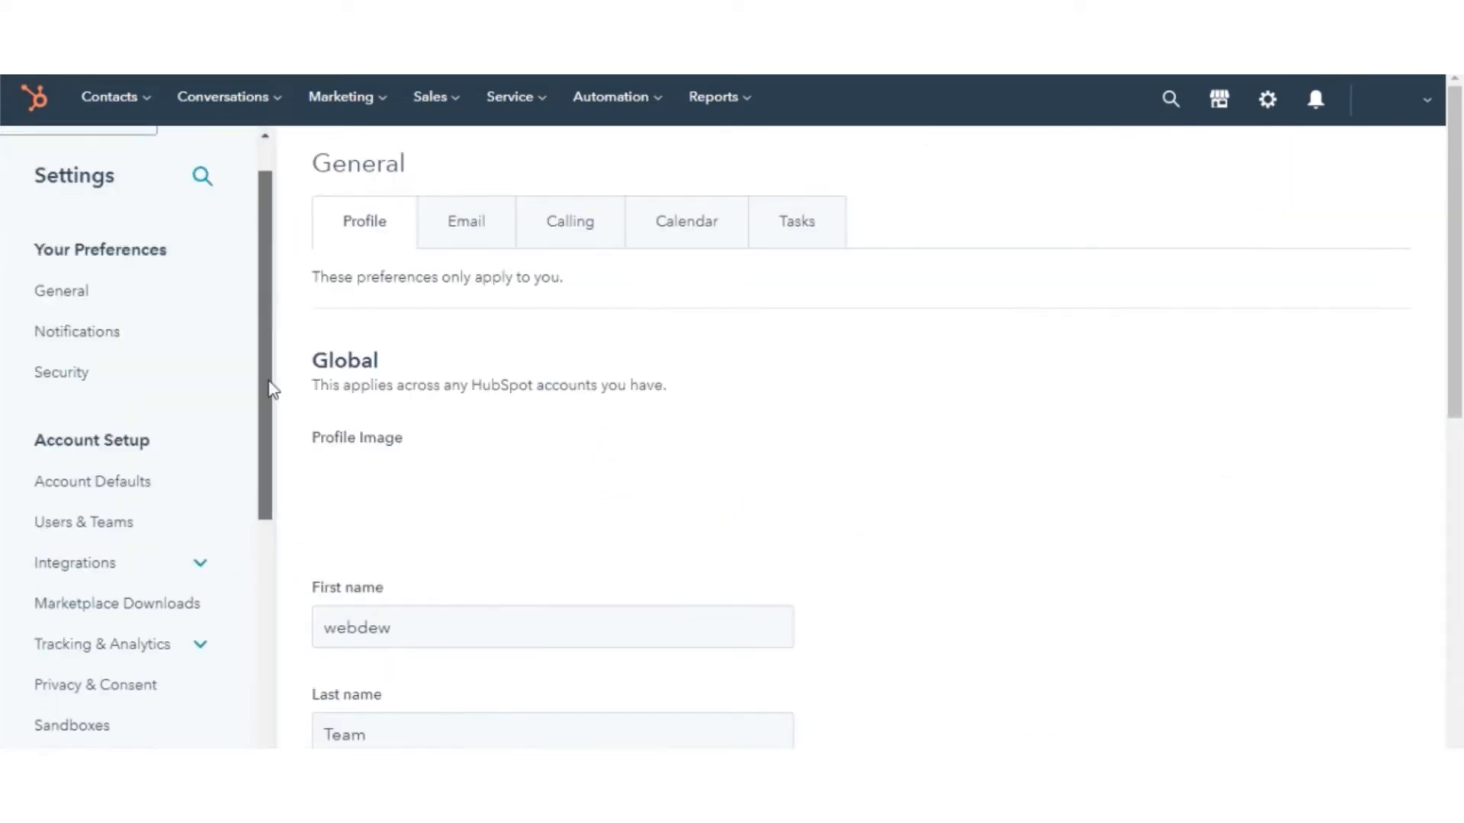
Step: Open Social under Tools > Marketing in the Settings sidebar, showing no connected accounts
scroll("down", 3)
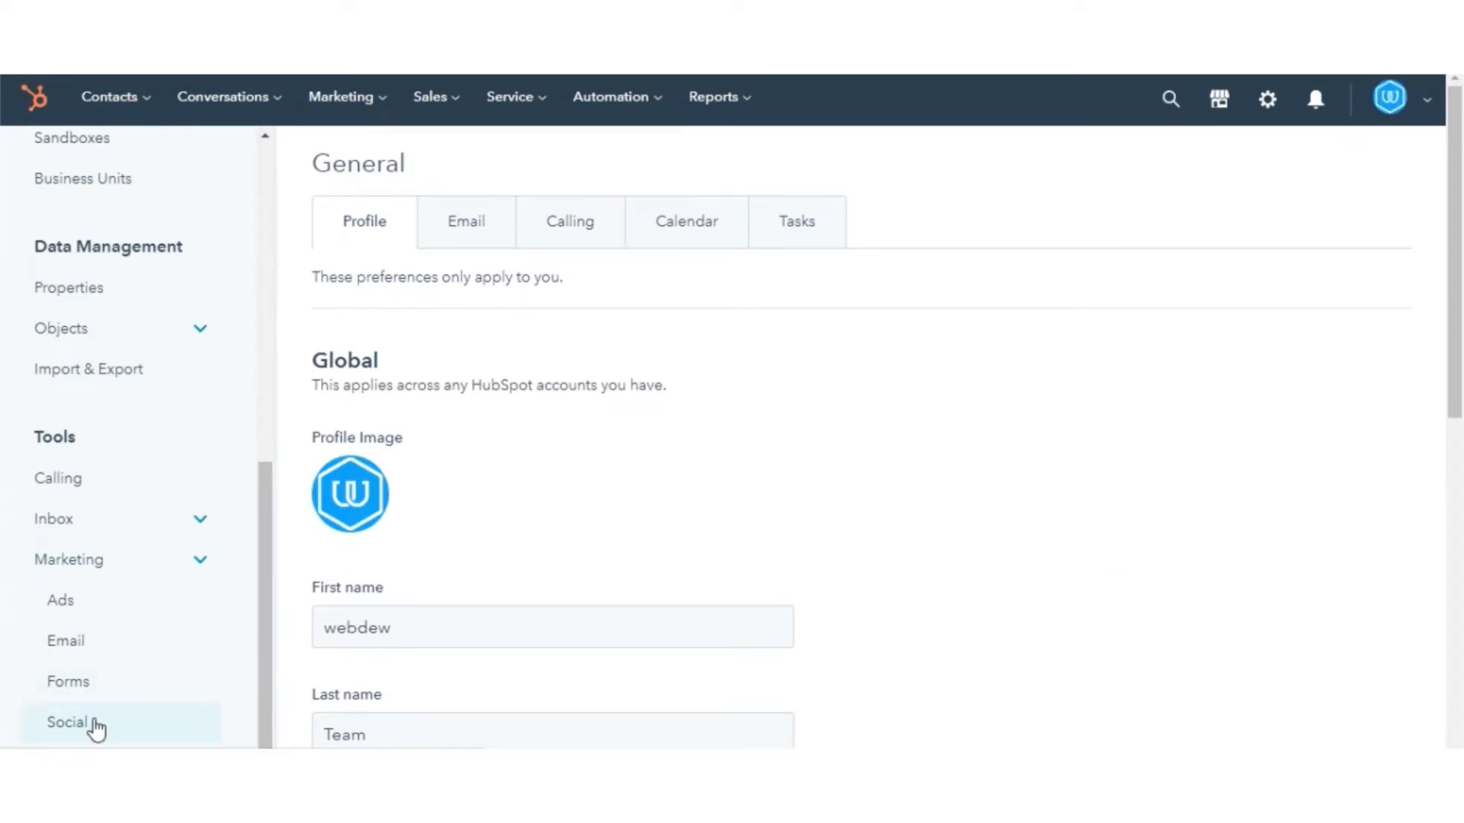
left_click(65, 722)
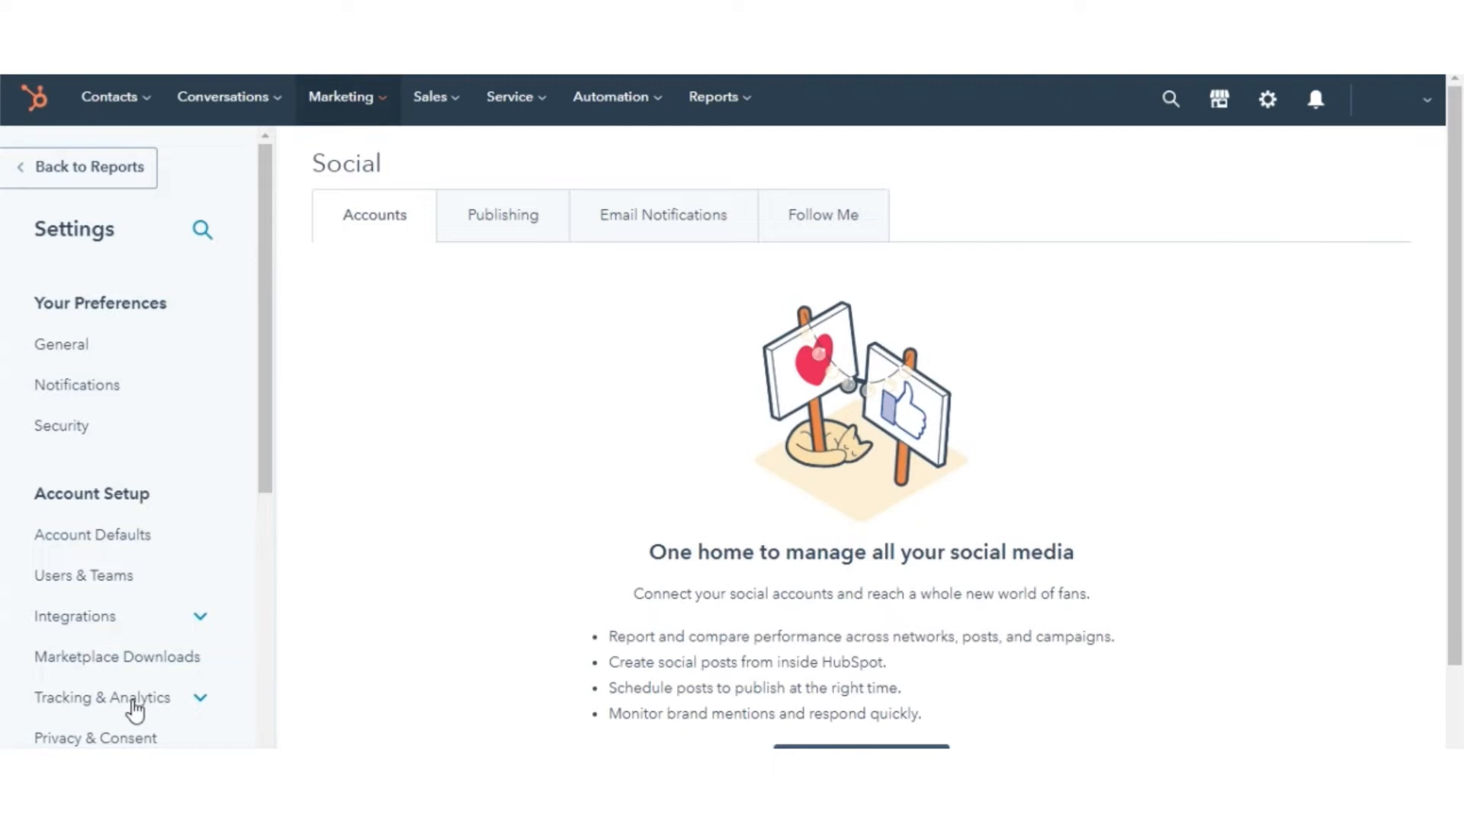
scroll("down", 3)
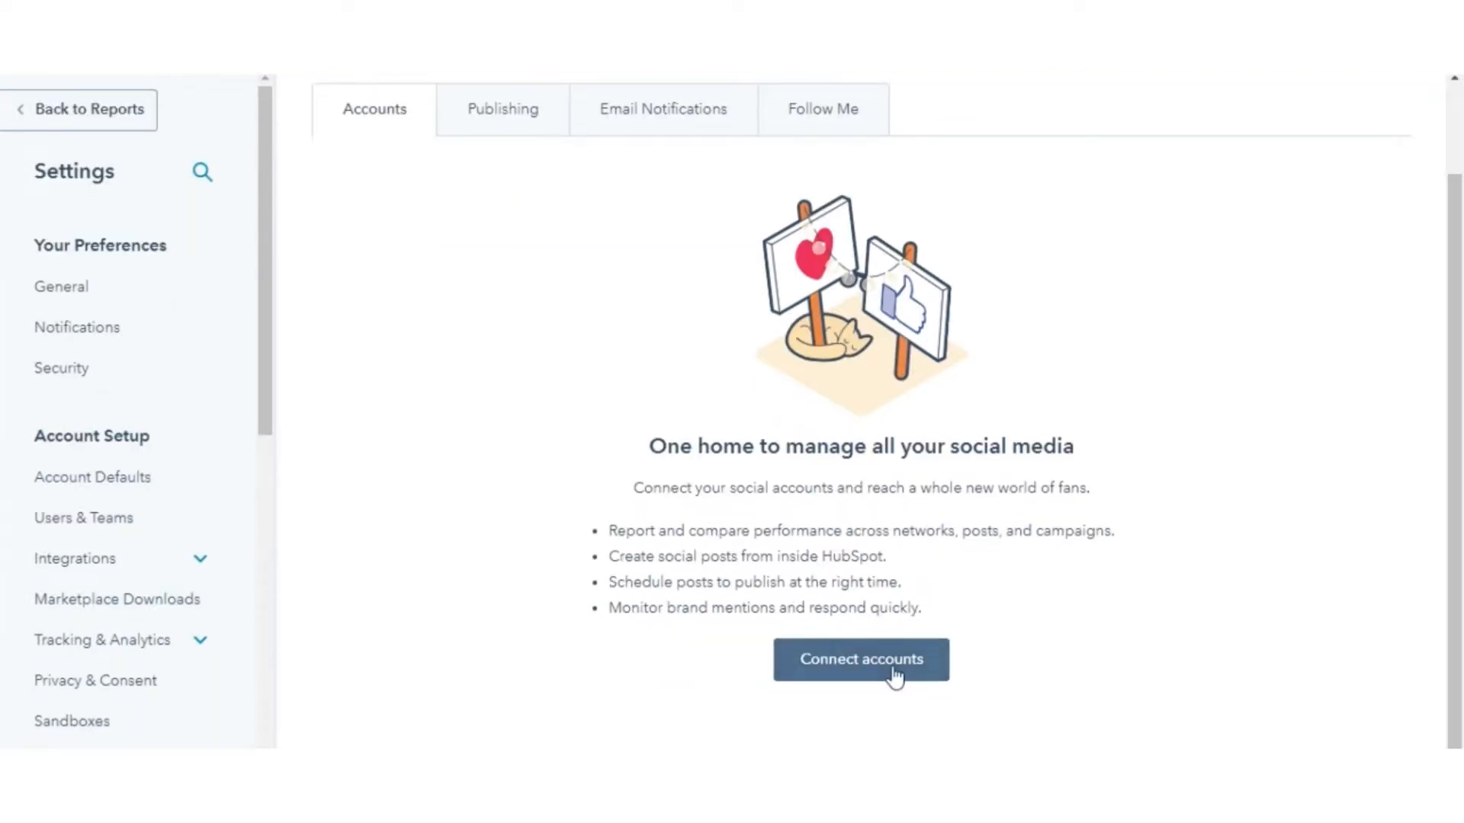
Step: Open the network chooser offering Facebook & Instagram, Twitter, LinkedIn and YouTube Reports
left_click(860, 659)
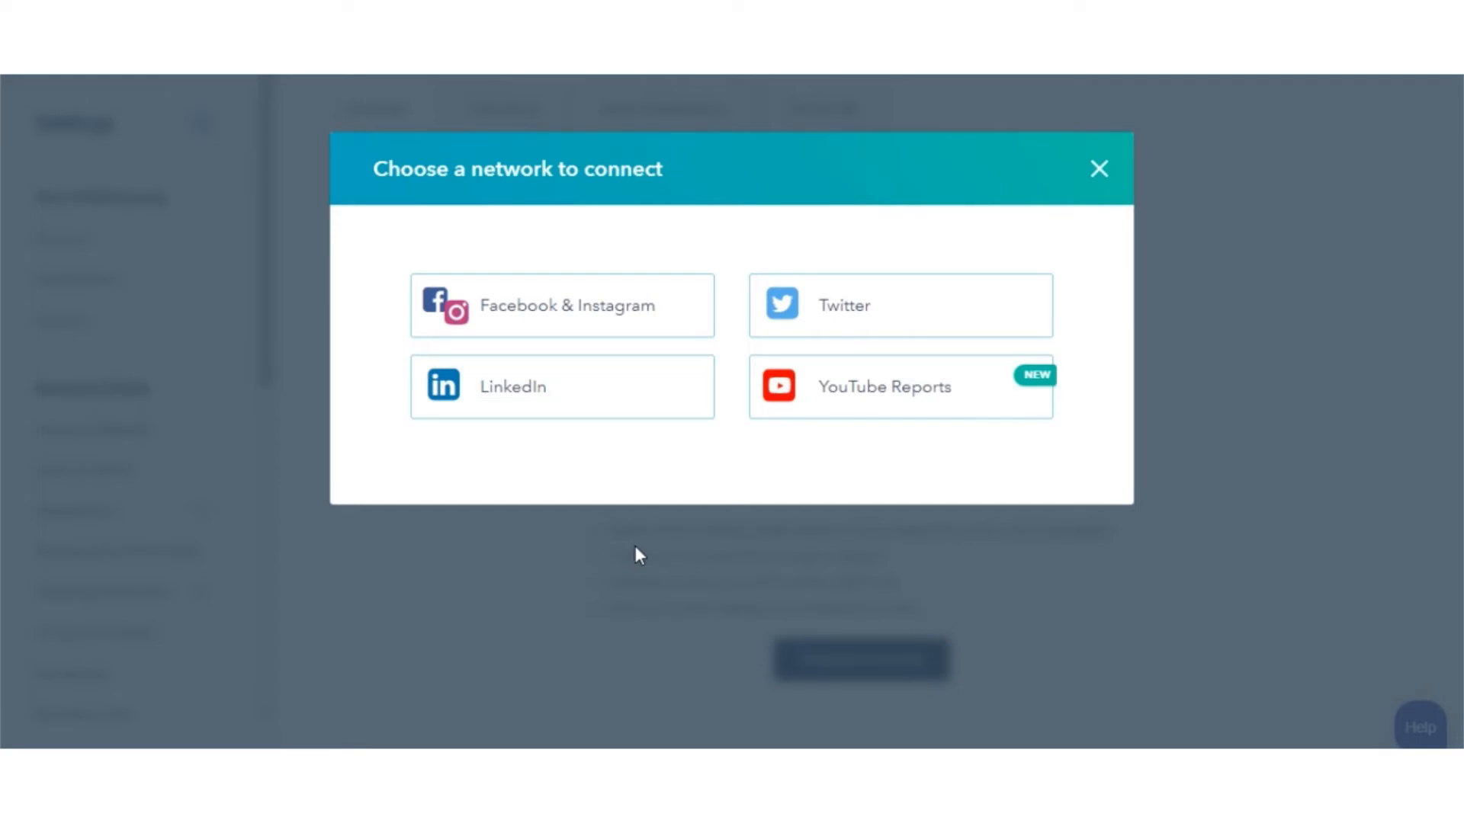
mouse_move(508, 310)
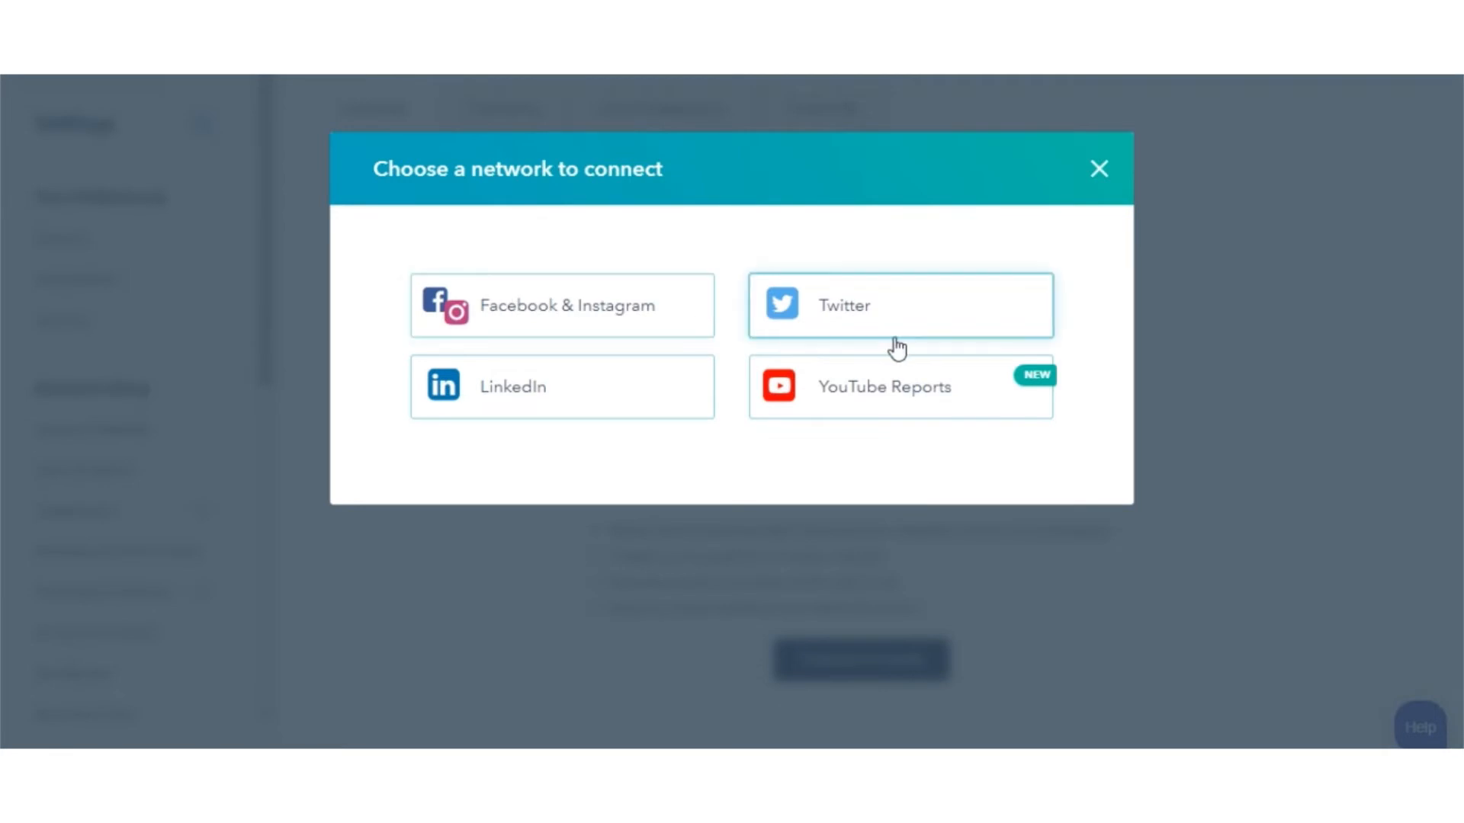
mouse_move(785, 396)
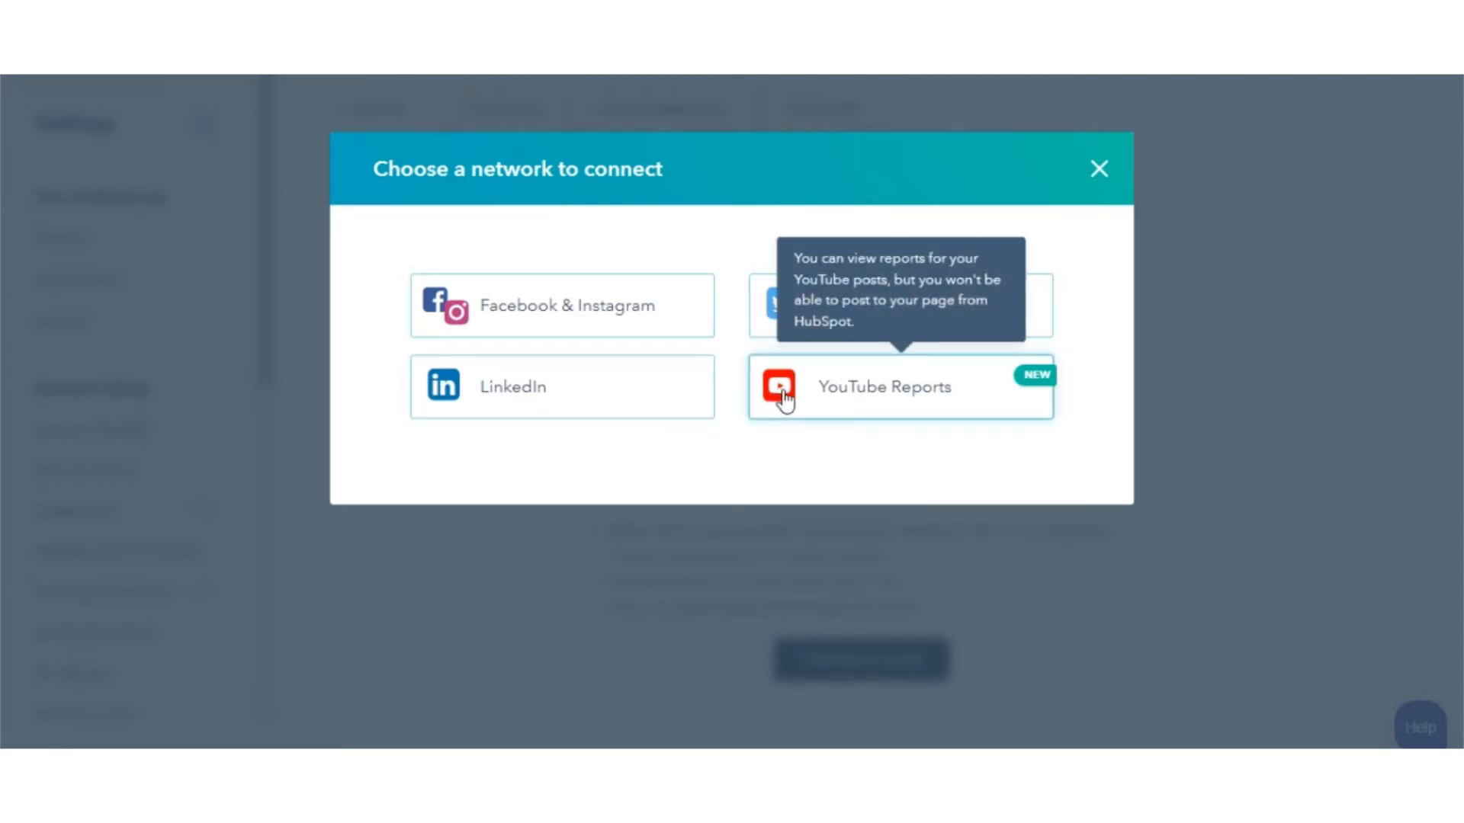
mouse_move(635, 441)
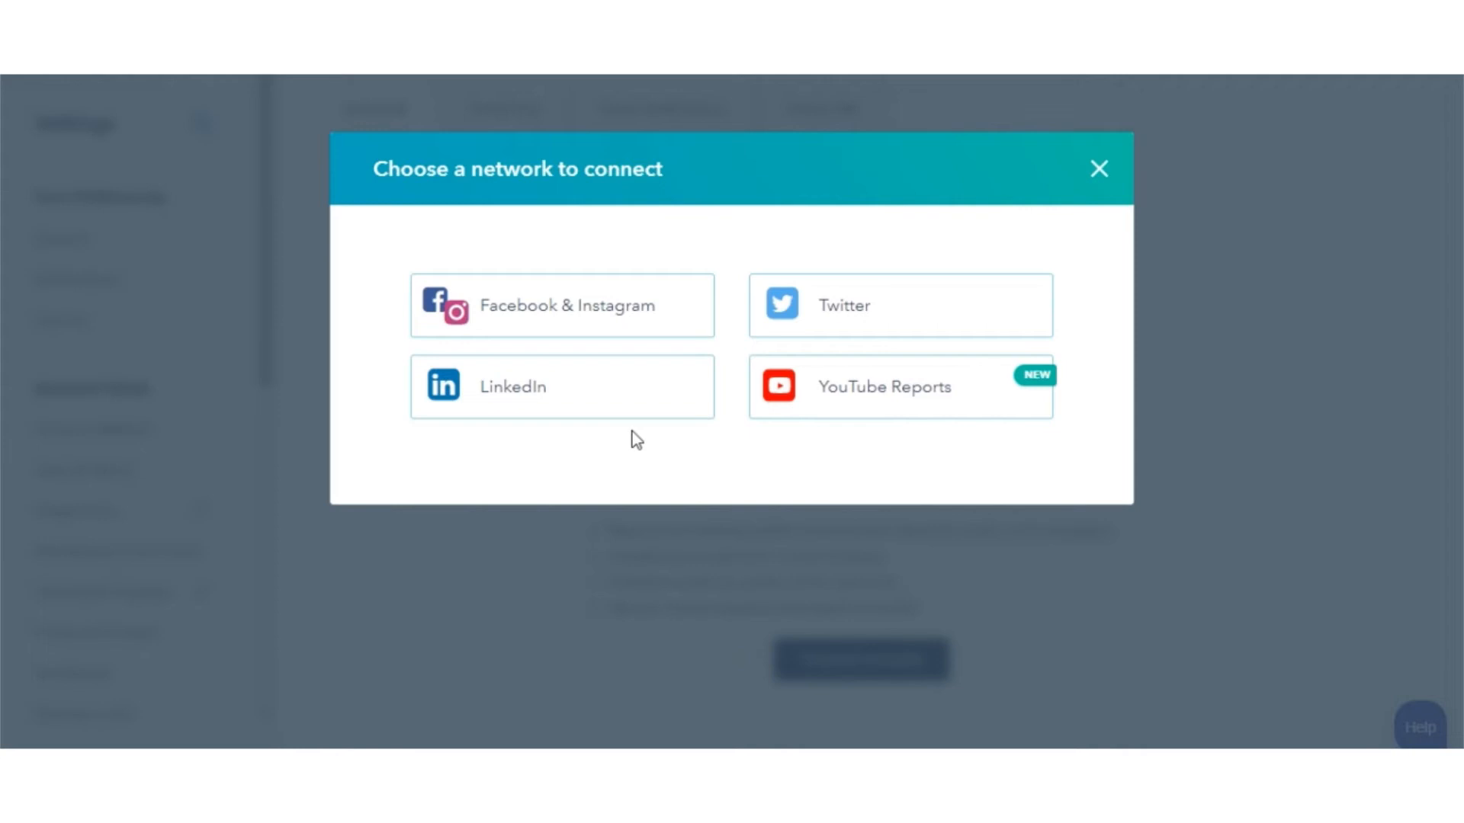
Step: Connect the Myholidaykart LinkedIn Company Page and finish setup back on the accounts list
left_click(1099, 169)
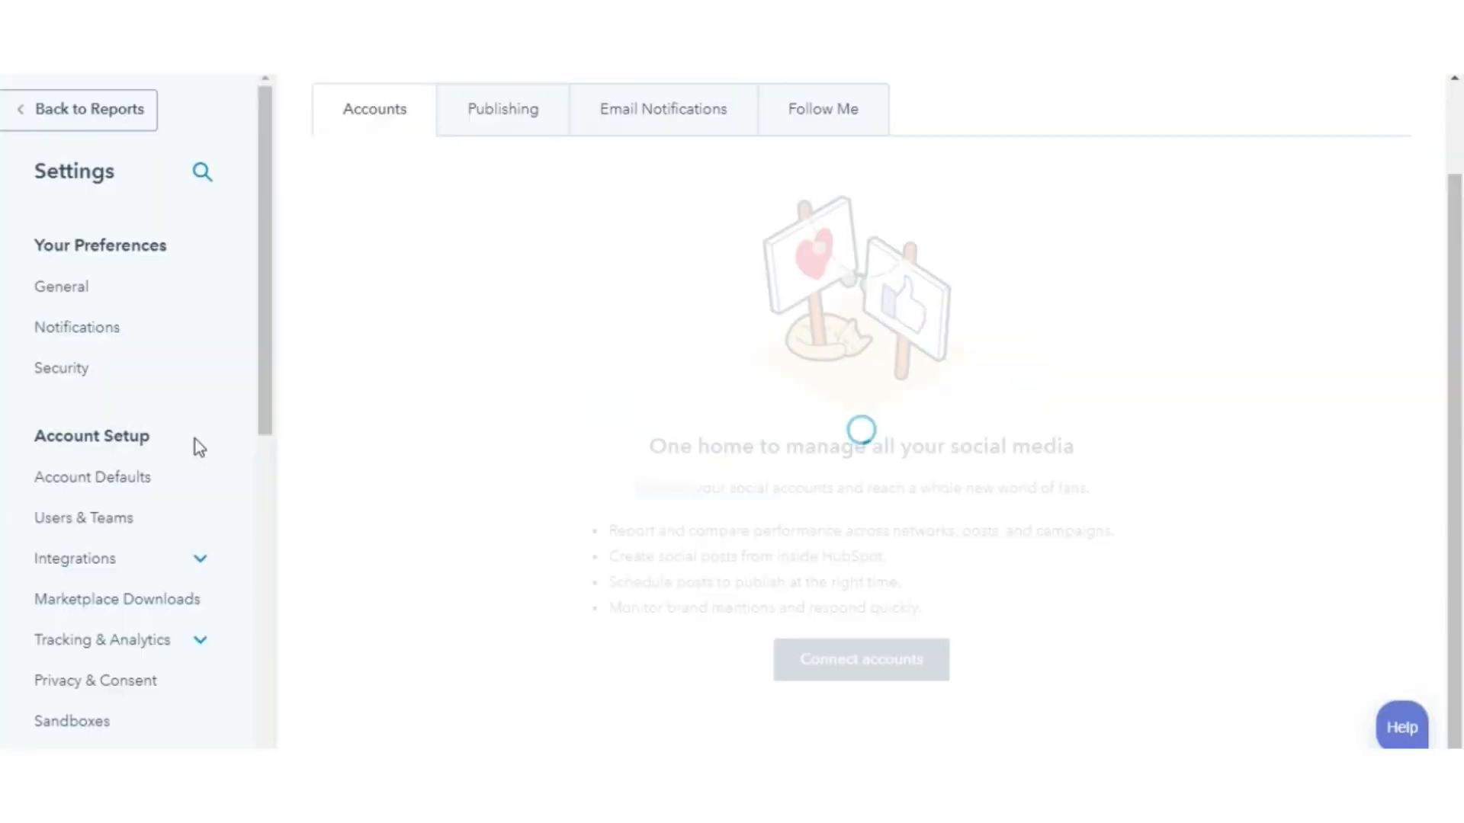
left_click(860, 659)
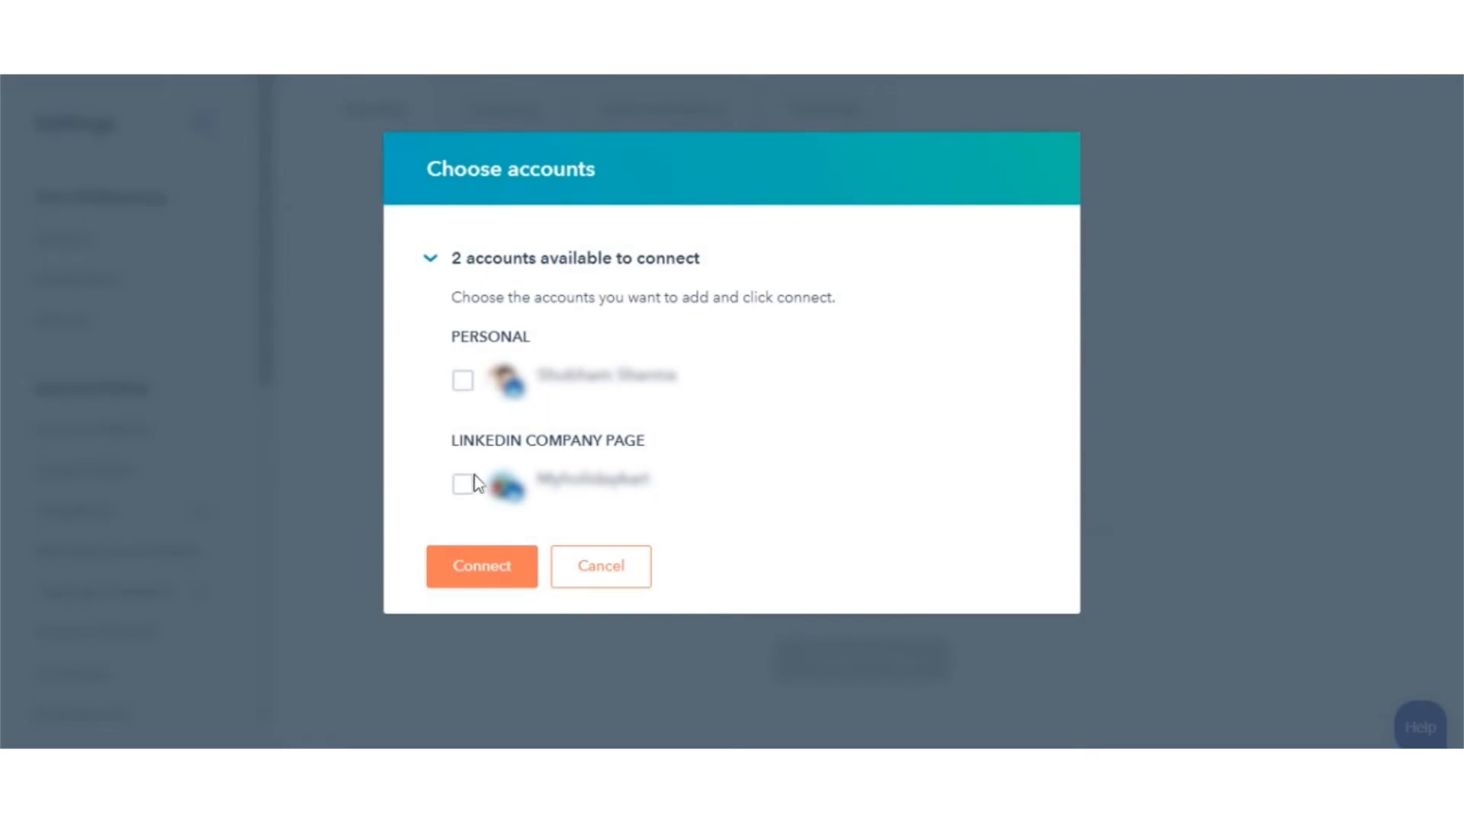
left_click(462, 484)
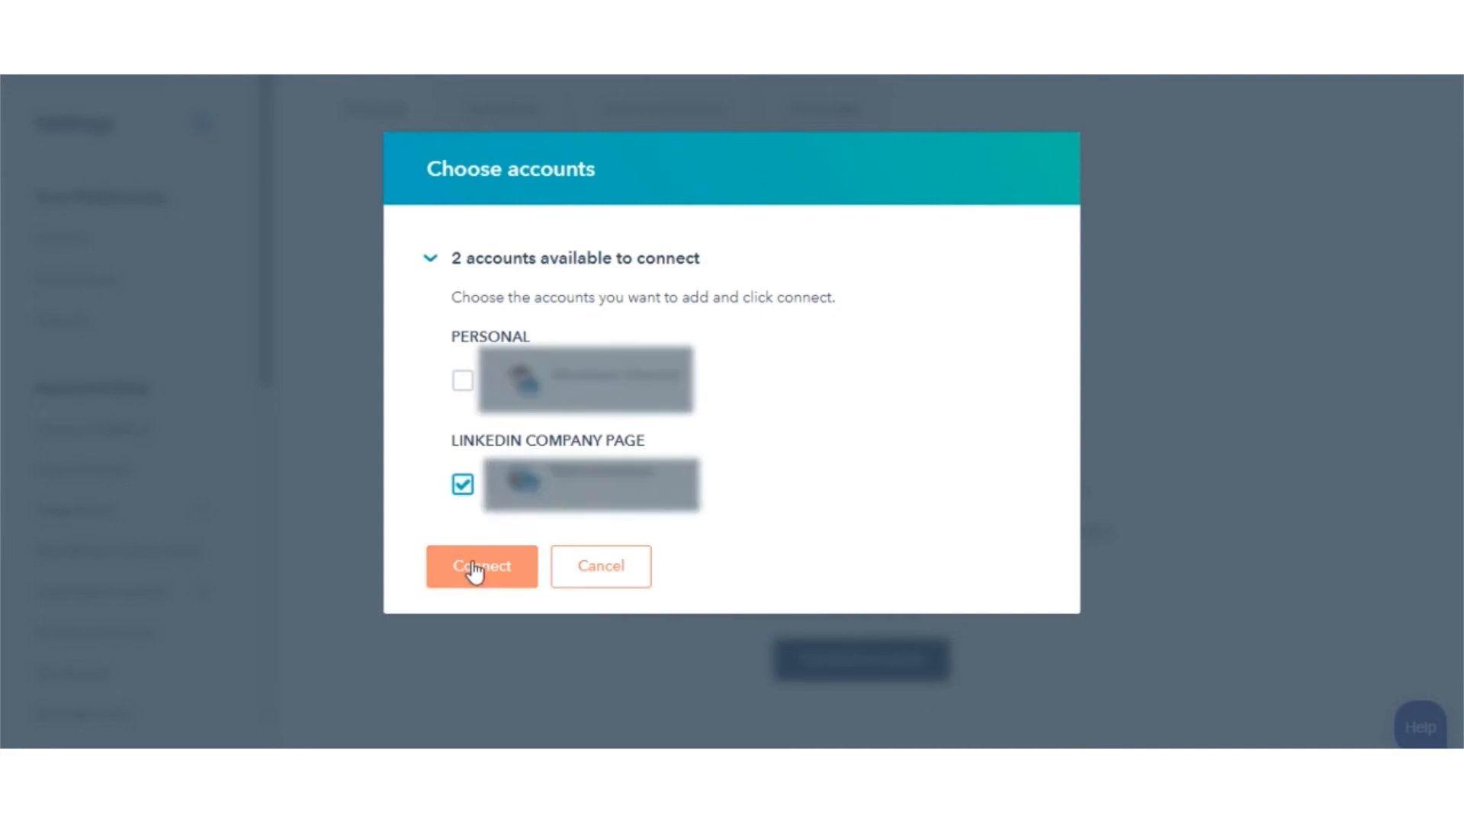
left_click(481, 566)
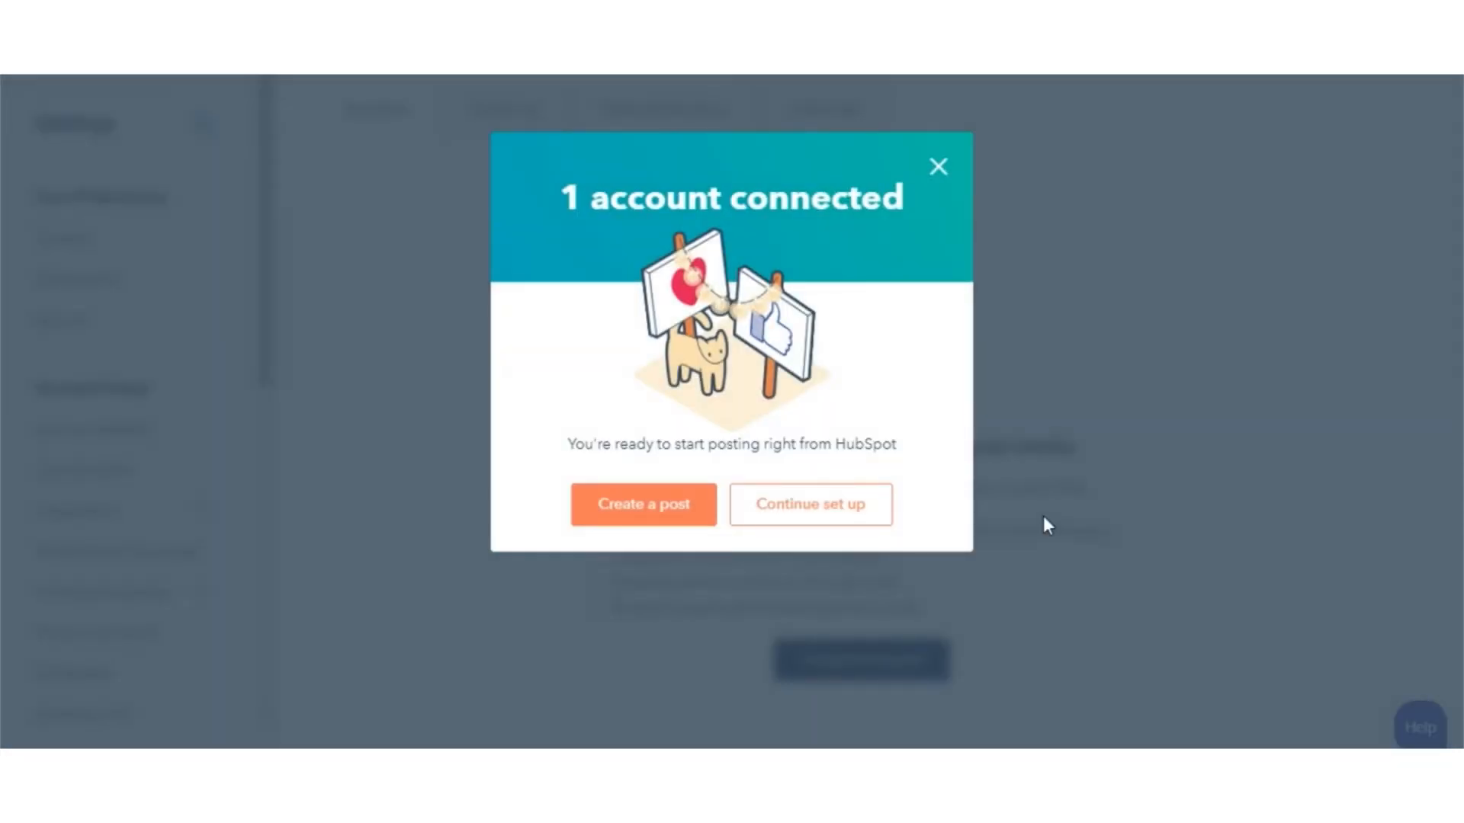
left_click(938, 166)
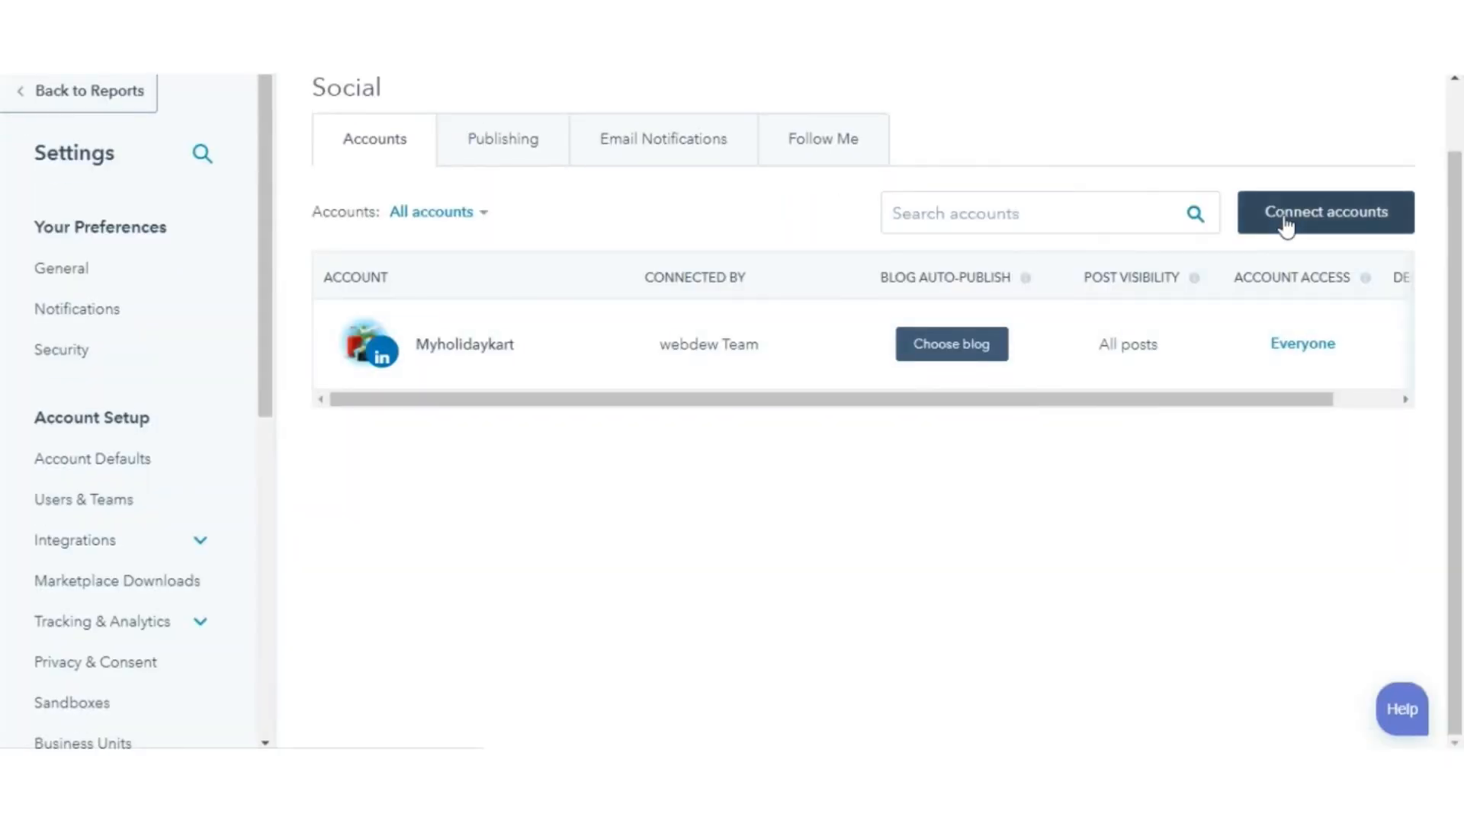
Step: Connect YouTube Reports via the Google account, allowing HubSpot access to videos and analytics
left_click(1325, 212)
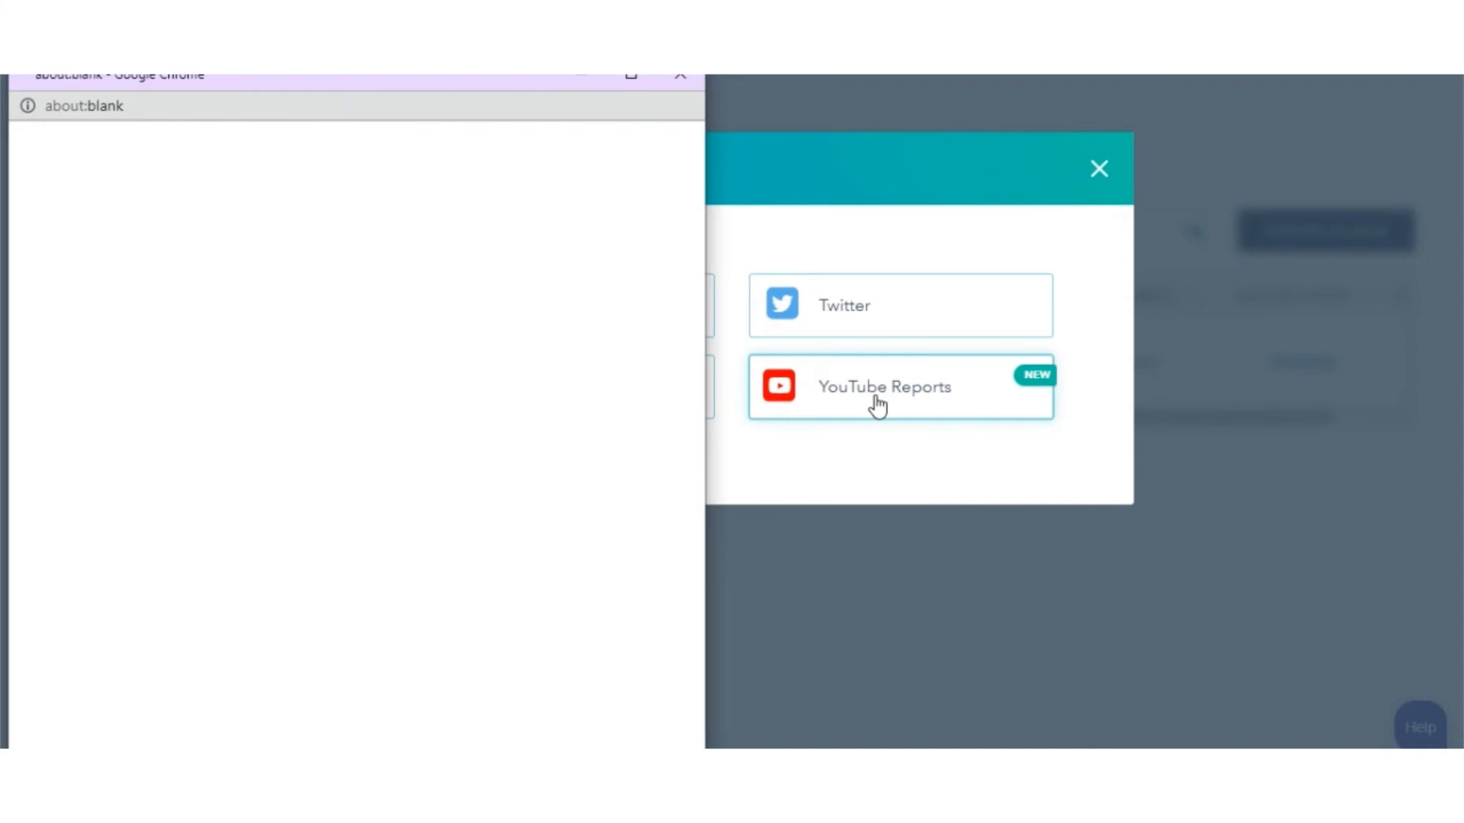
left_click(882, 386)
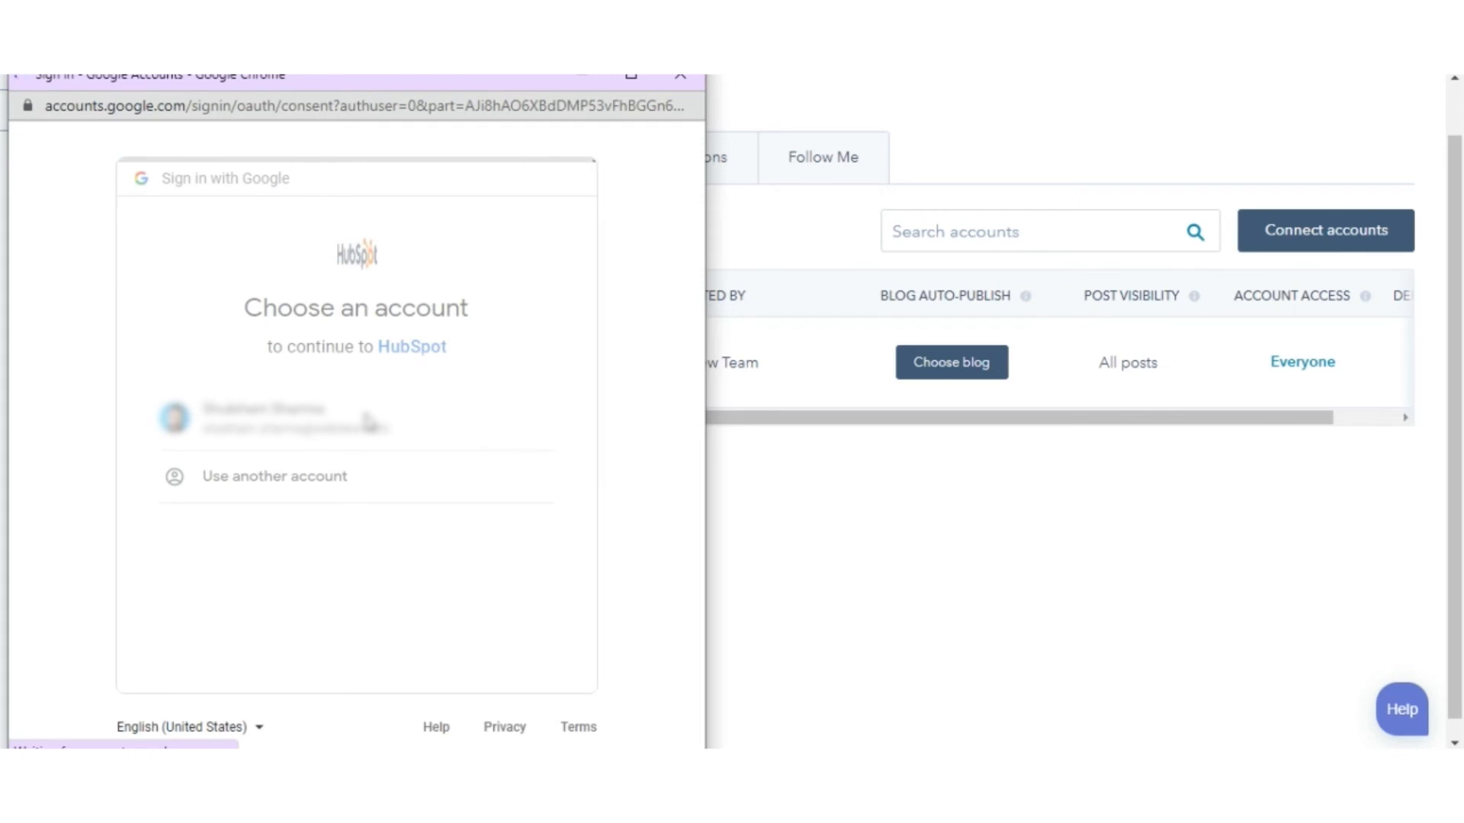
left_click(356, 418)
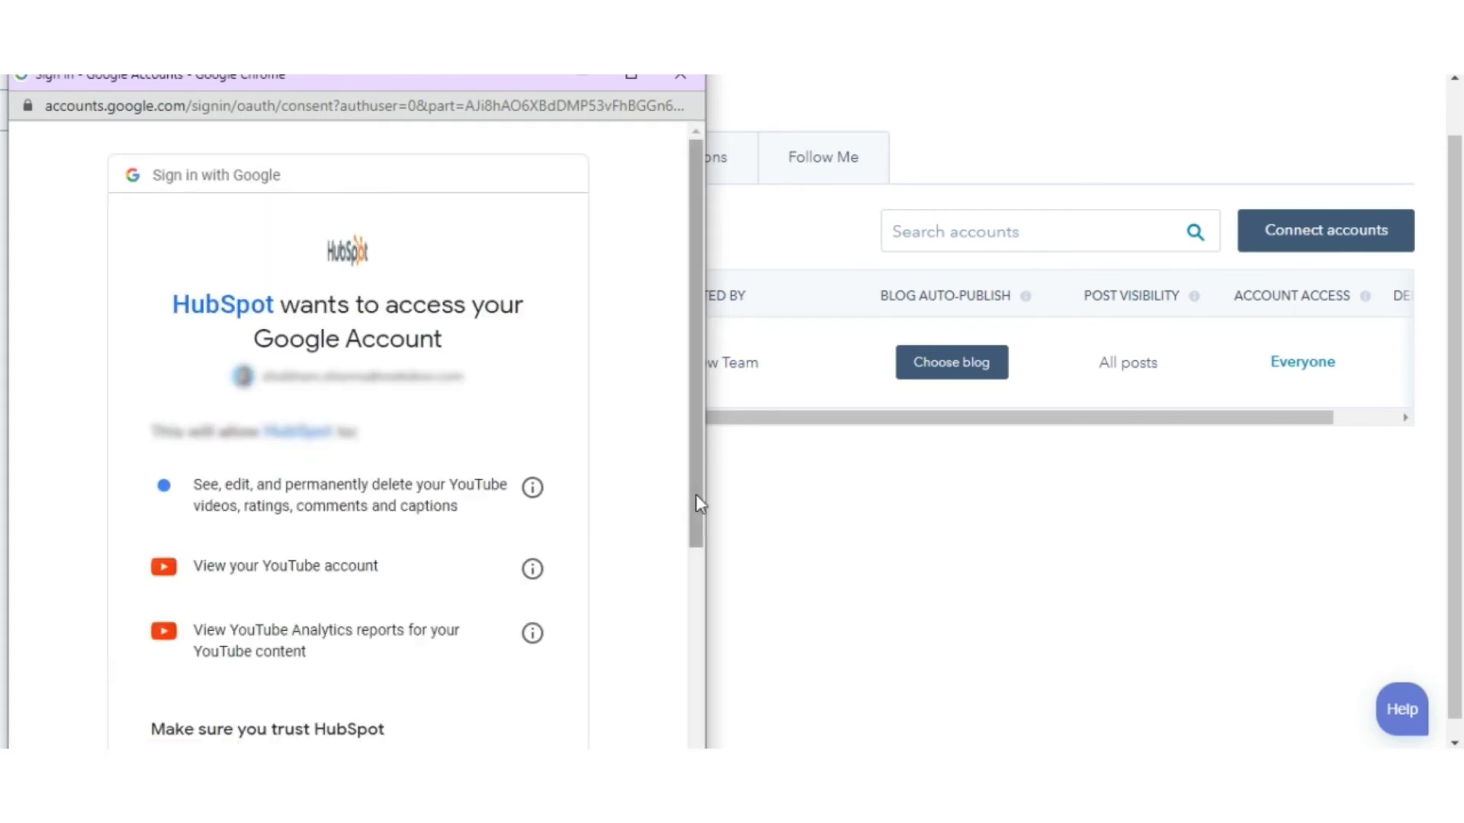
scroll("down", 3)
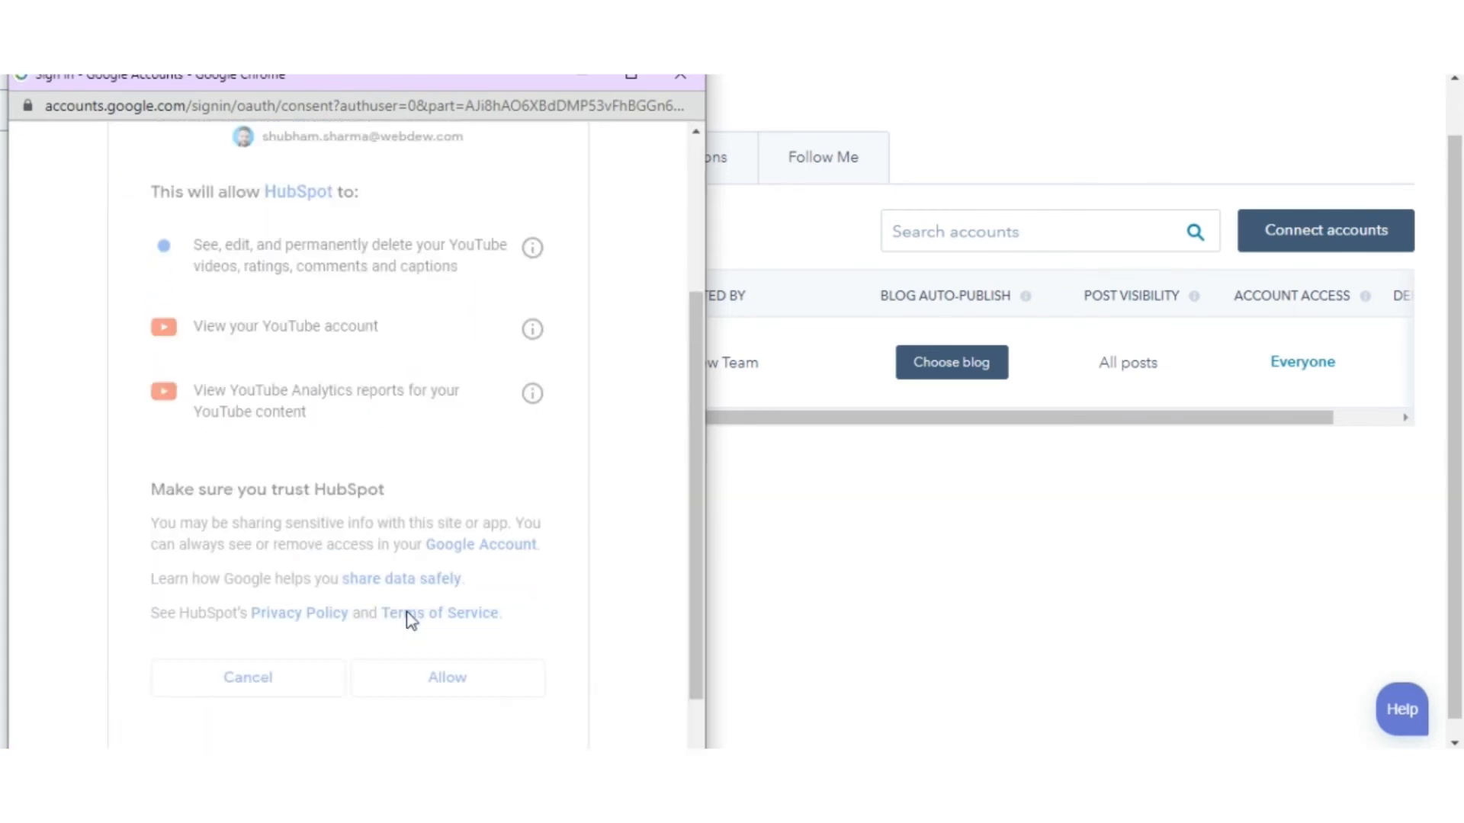
left_click(446, 677)
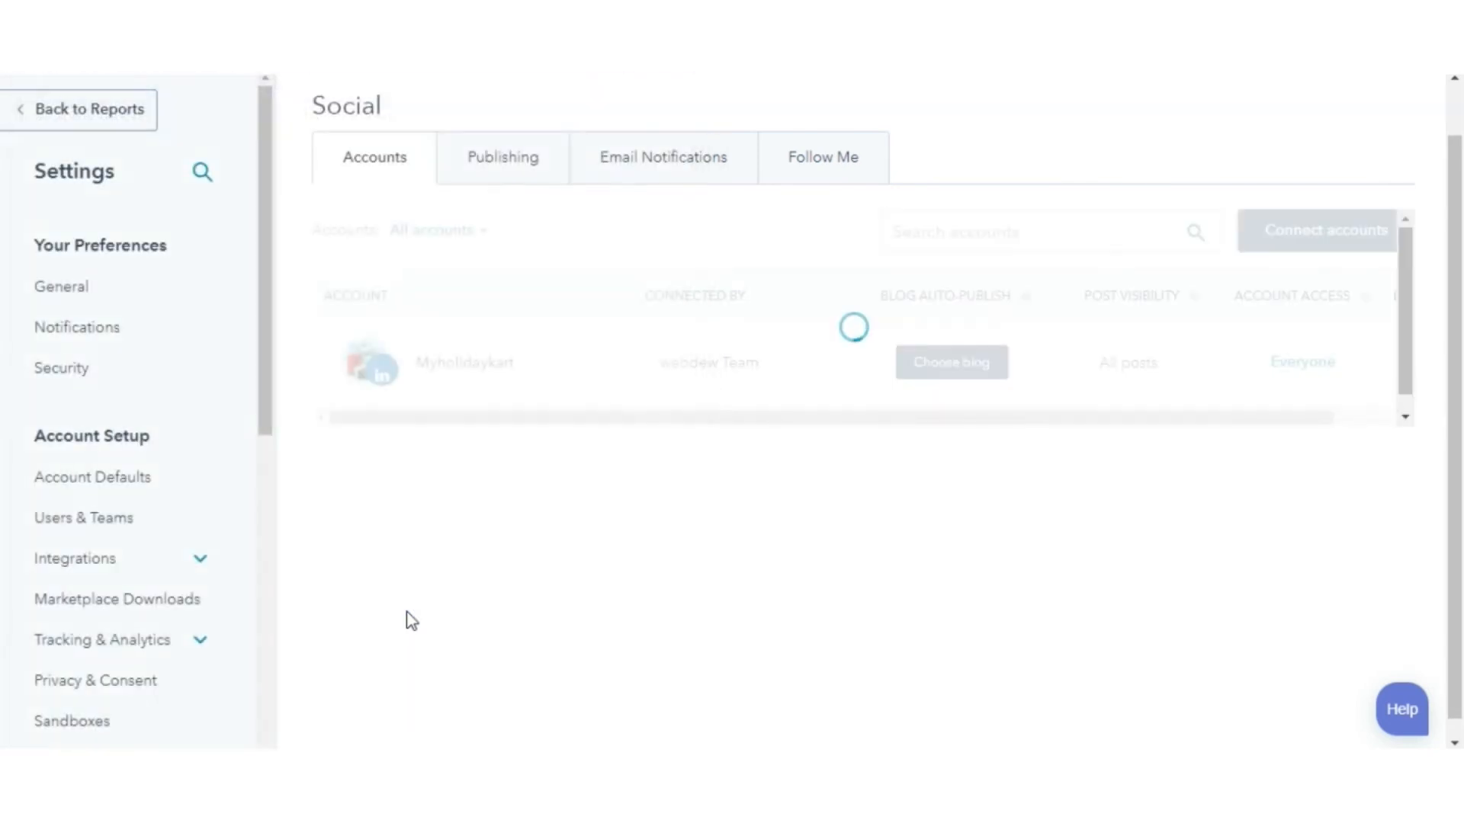